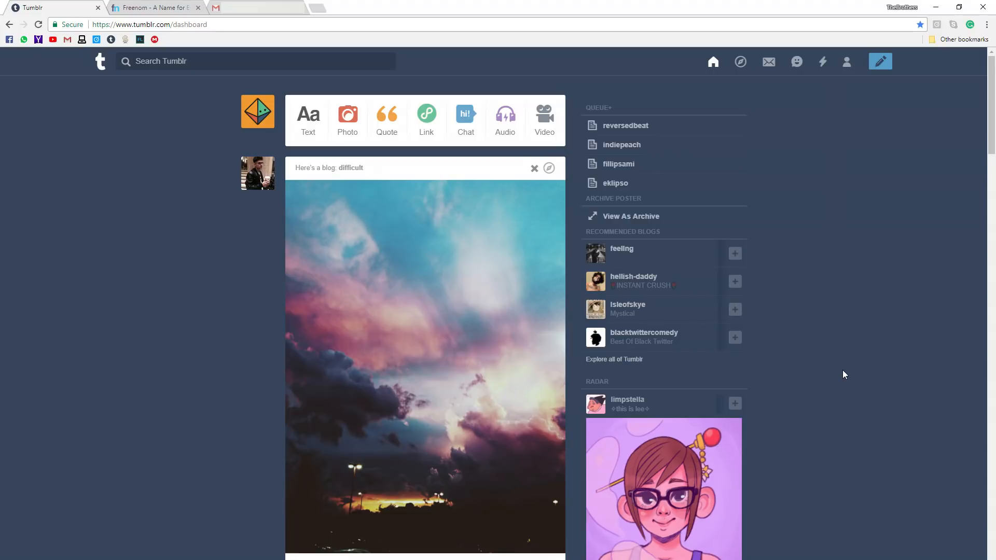
- Enter alphaturtlee-tutorials in Freenom's domain availability search
left_click(153, 7)
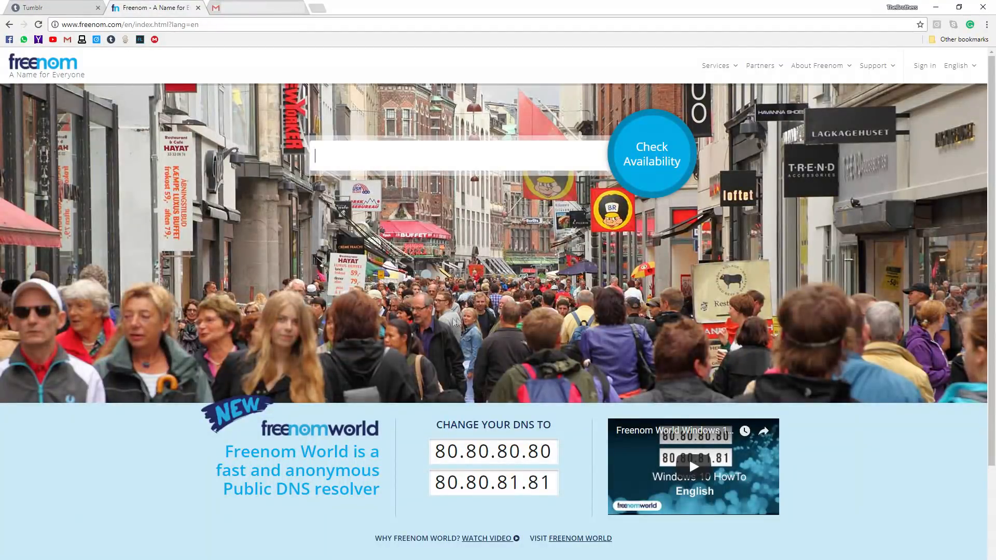
type("alphaturtlee-tutorials")
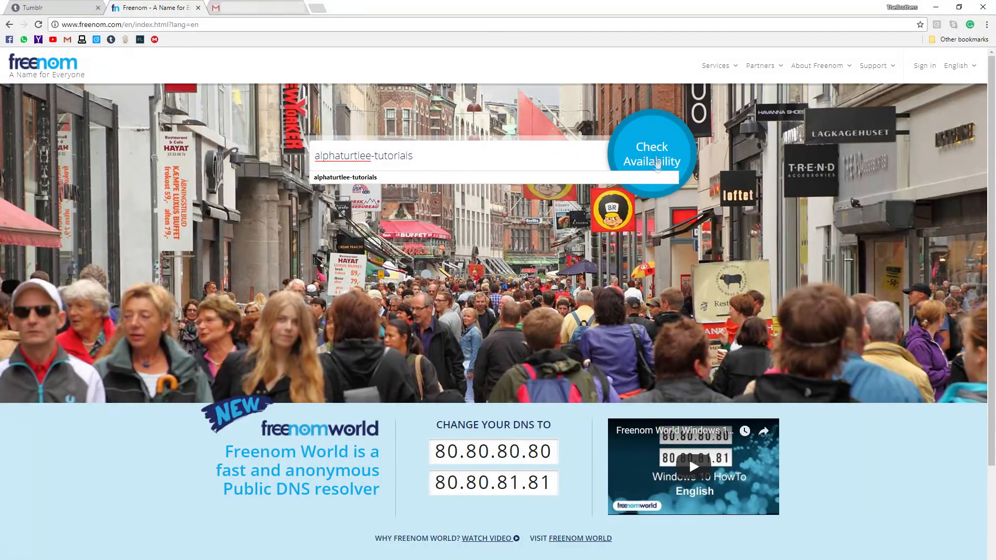
- Check availability, grab the free .tk ending and head to checkout with it
left_click(651, 153)
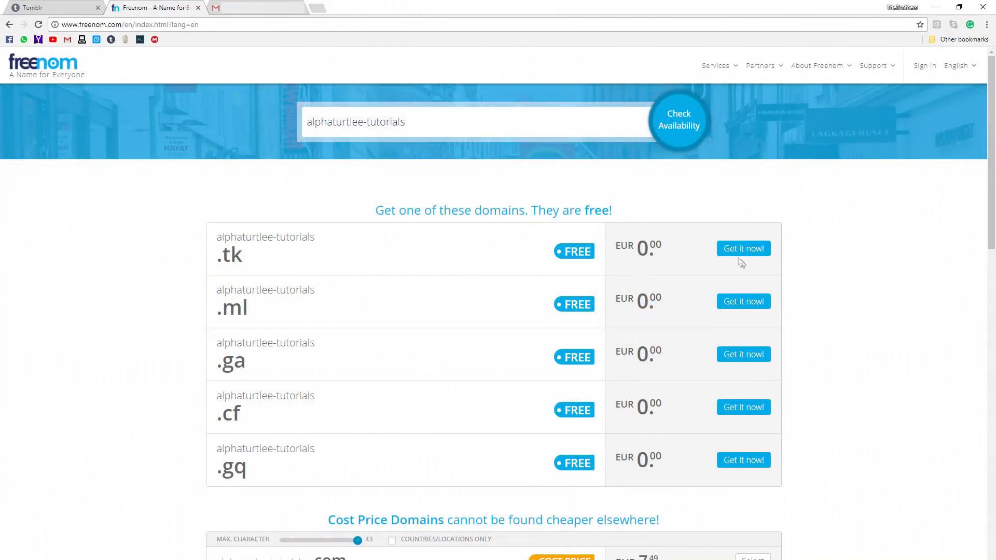
left_click(743, 248)
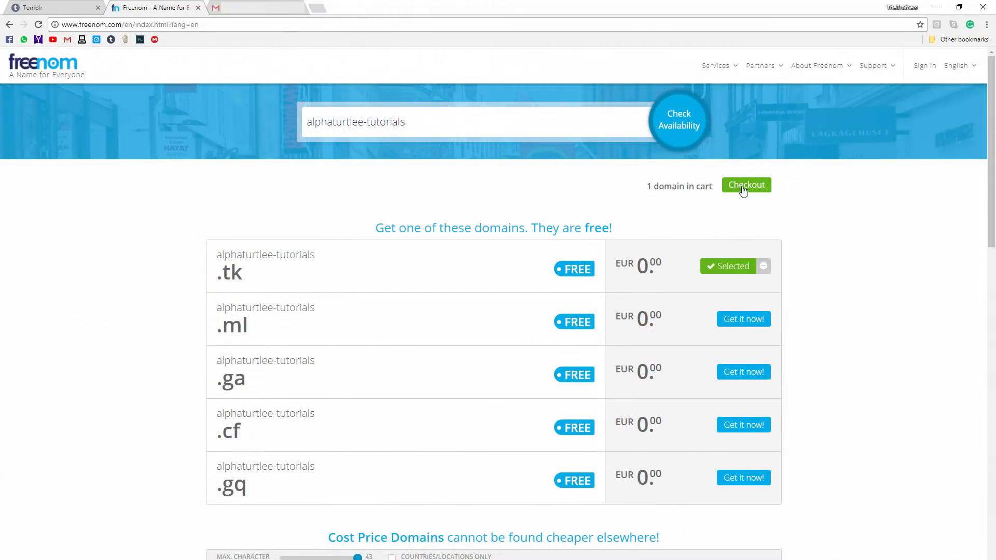
left_click(747, 184)
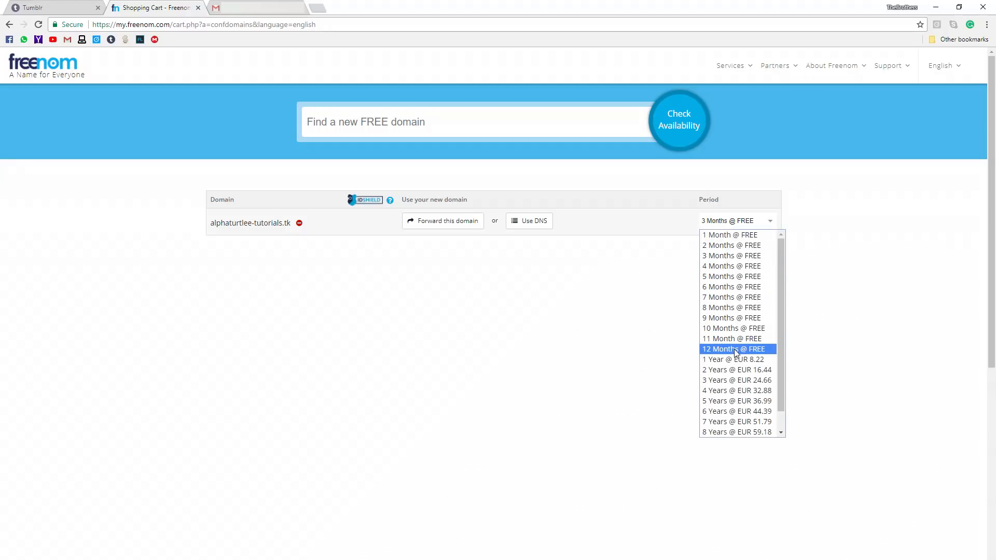
- Choose the 12 Months @ FREE period, continue to review and send the email verification
left_click(734, 349)
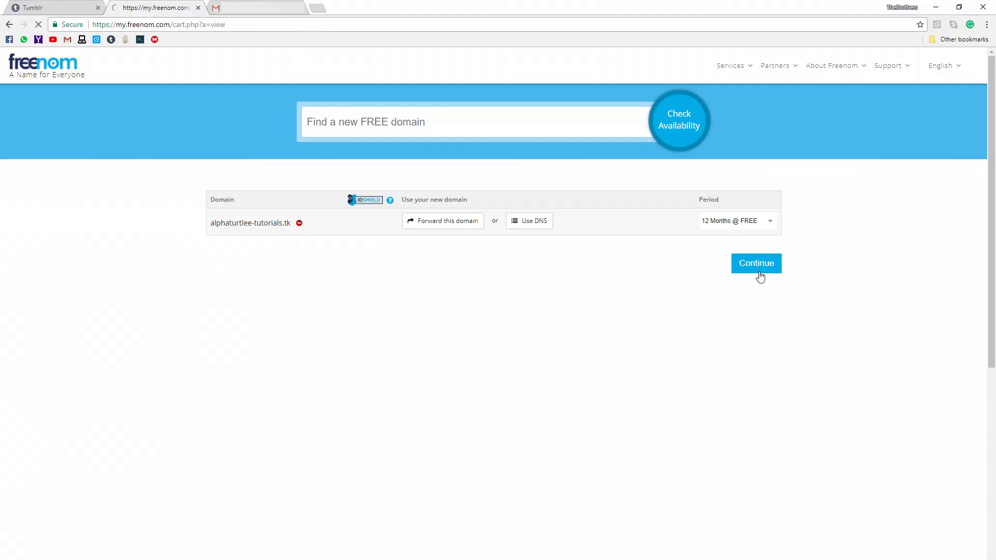
left_click(755, 263)
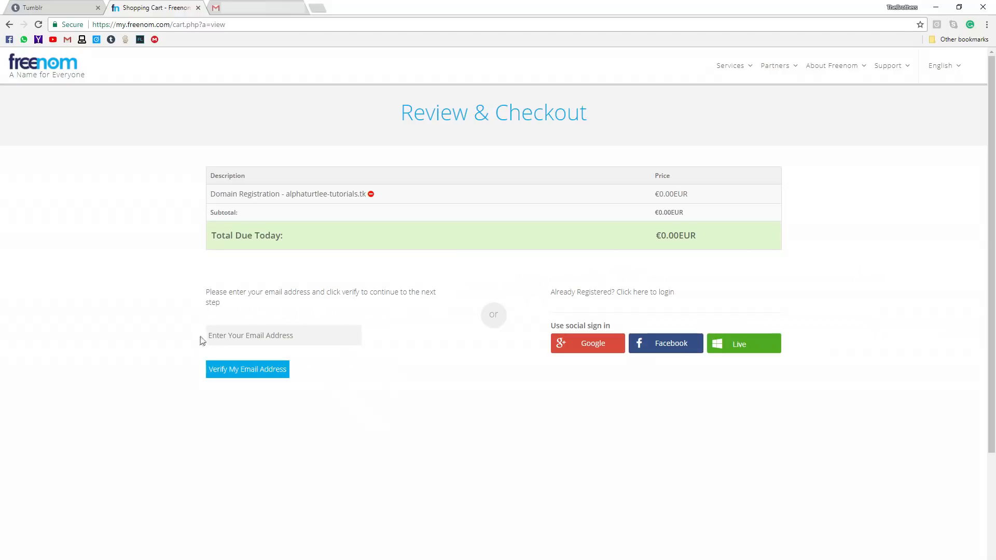
mouse_move(375, 354)
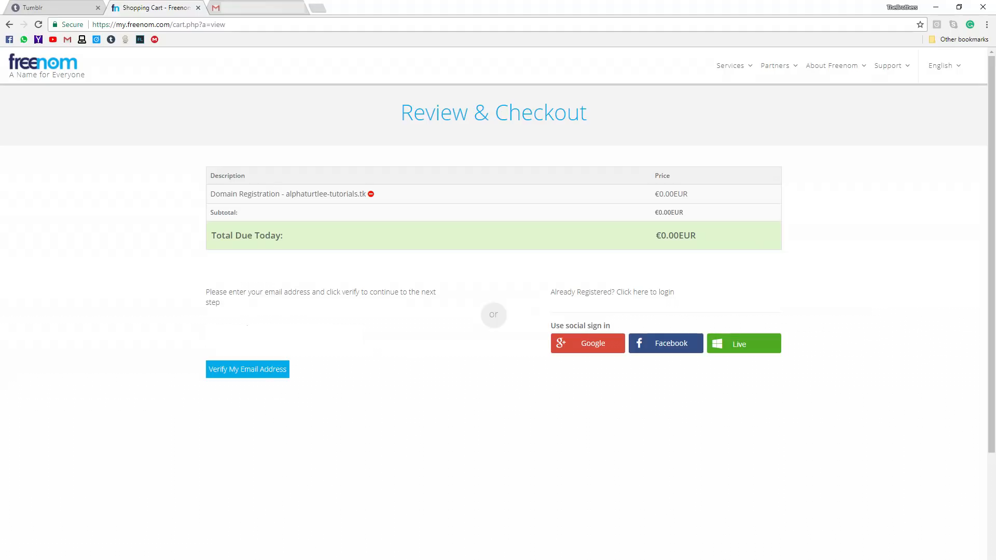
left_click(247, 370)
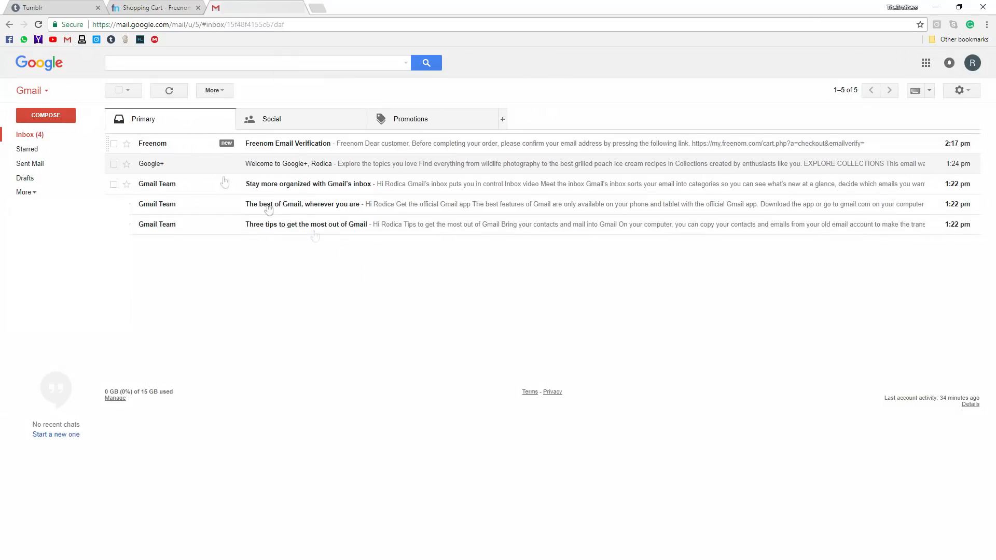
- Follow the link in the Freenom Email Verification message to the order details form
left_click(288, 143)
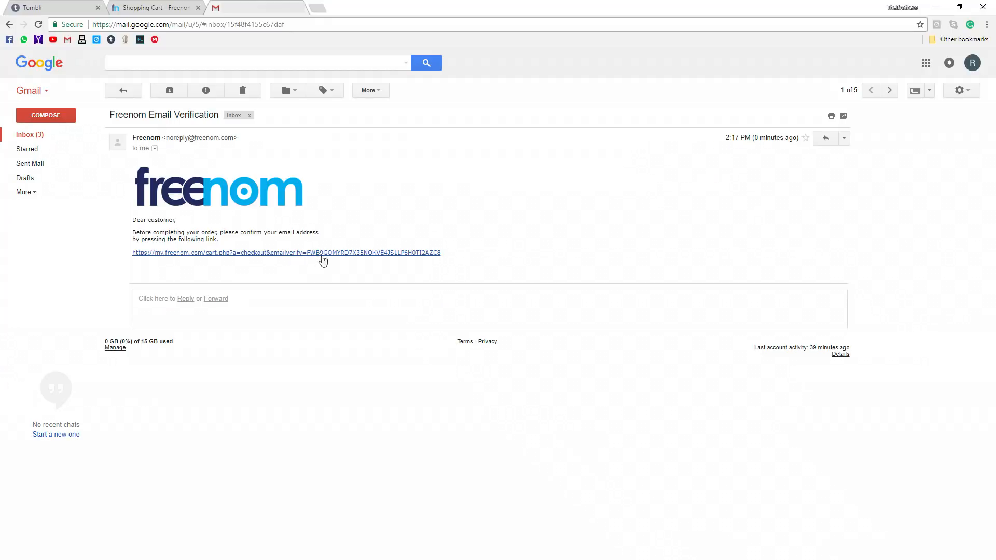
left_click(287, 253)
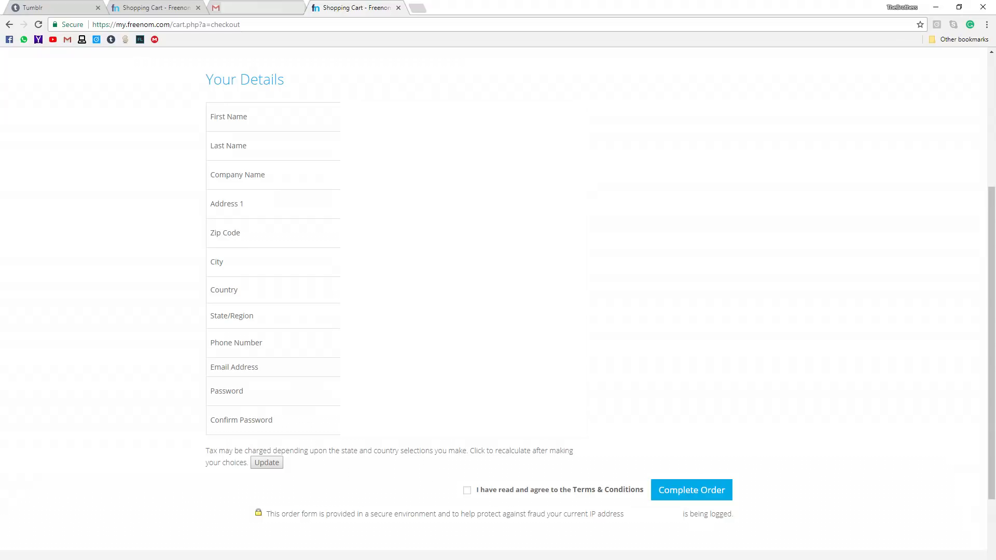
mouse_move(434, 477)
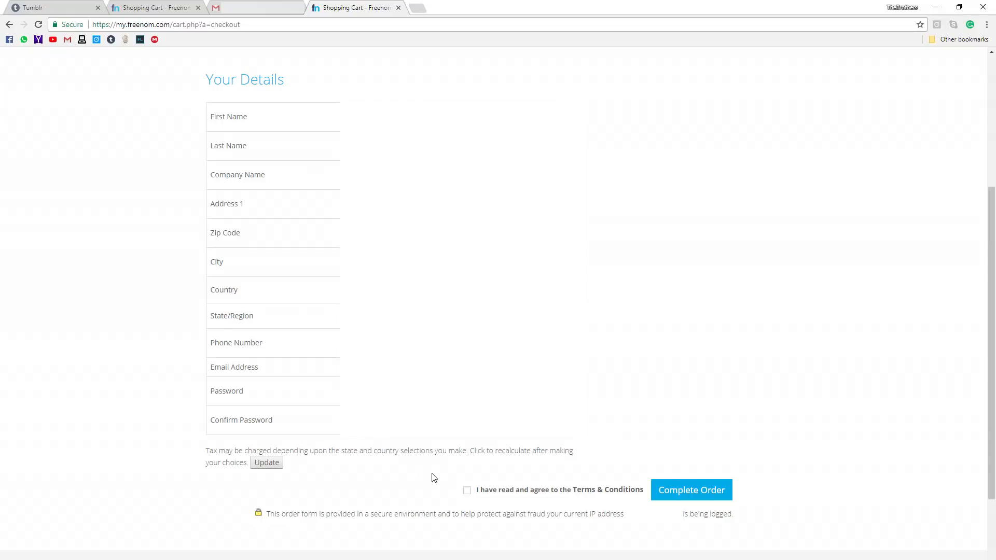
mouse_move(455, 505)
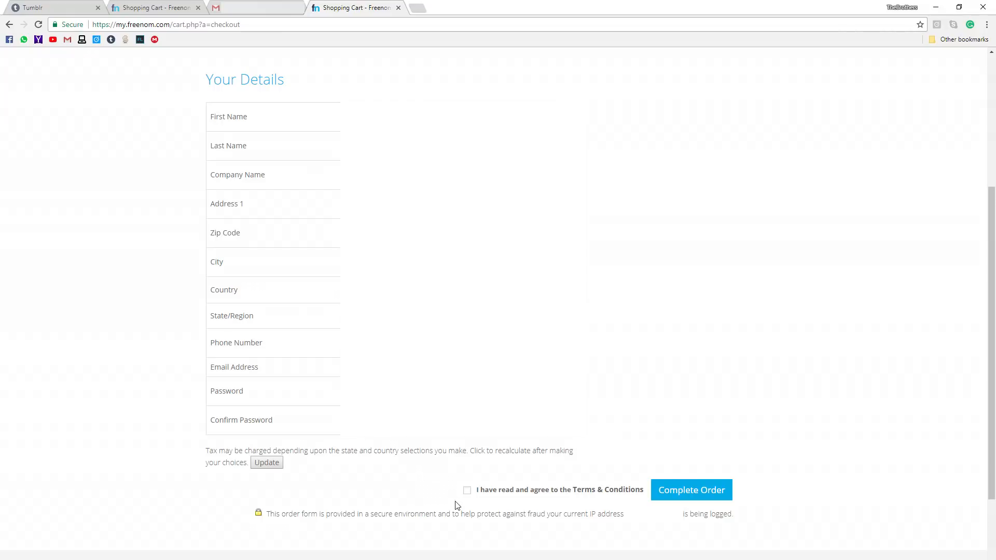
mouse_move(459, 485)
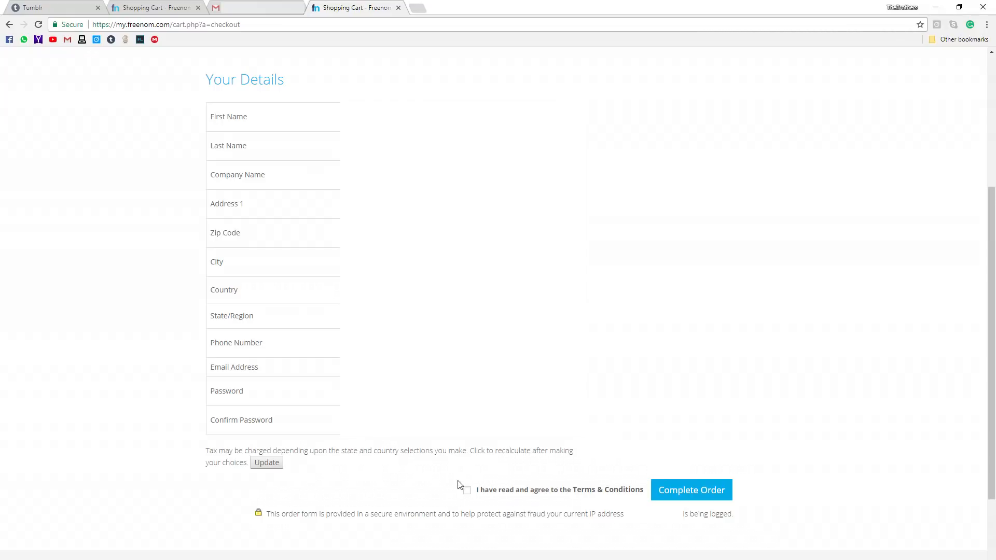
- Agree to the Terms & Conditions and submit the free domain order
left_click(466, 490)
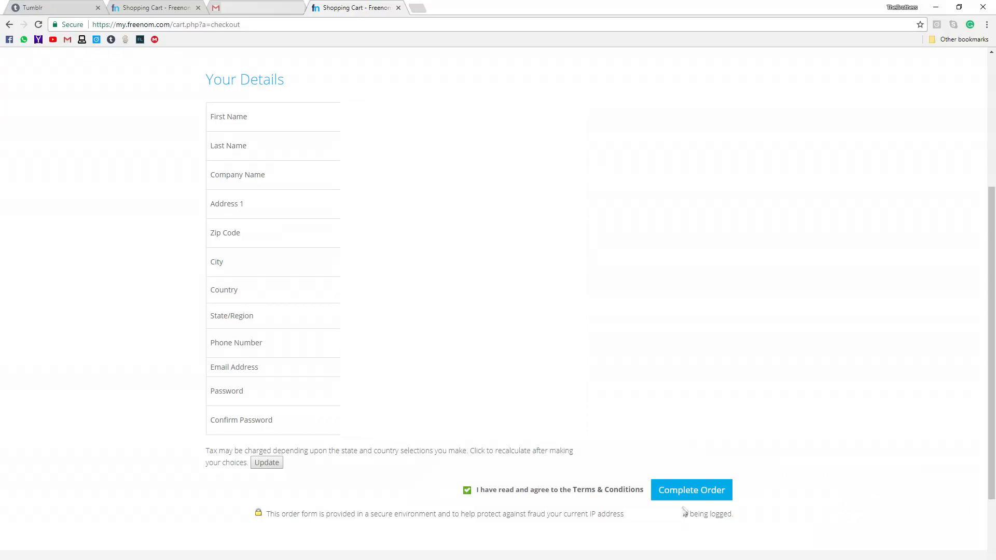
left_click(691, 490)
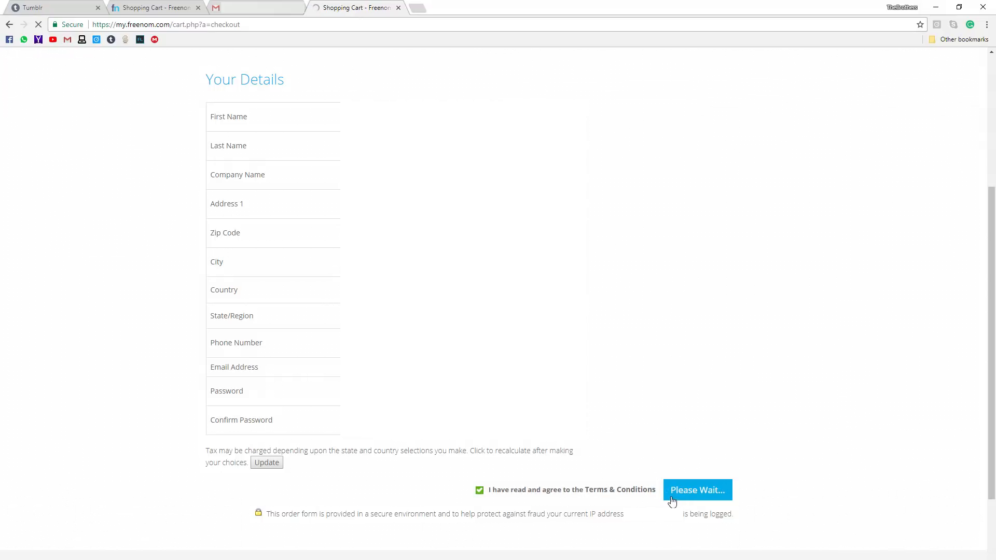
mouse_move(658, 499)
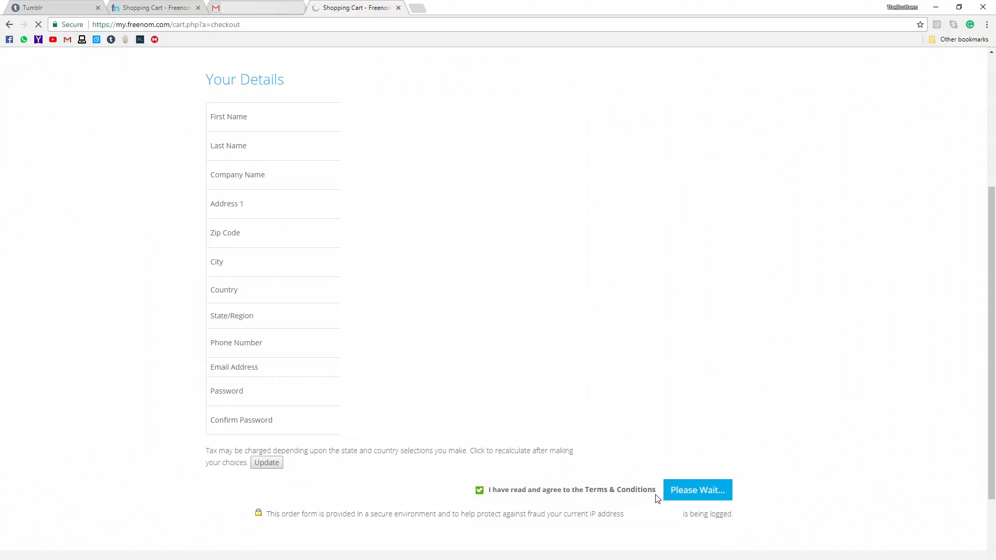
left_click(698, 490)
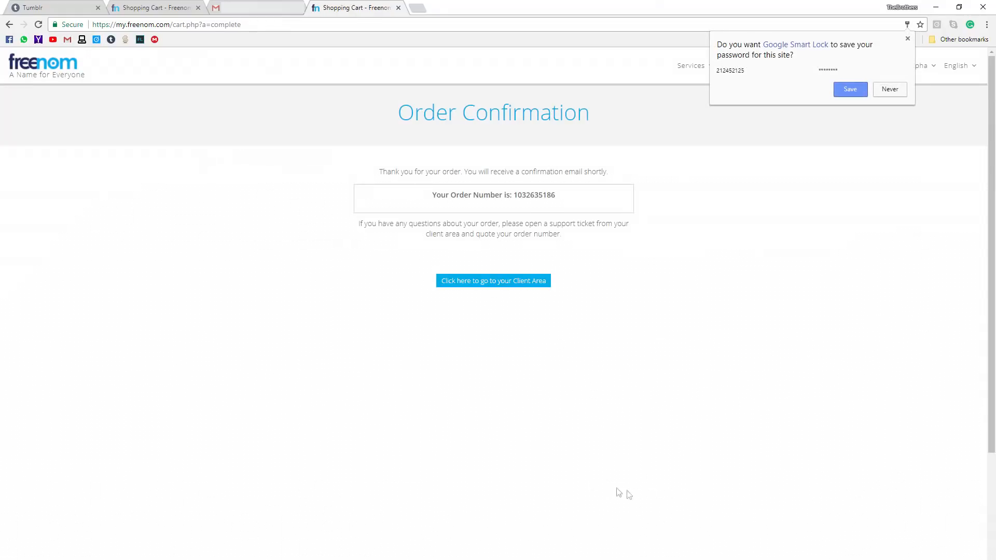
mouse_move(493, 281)
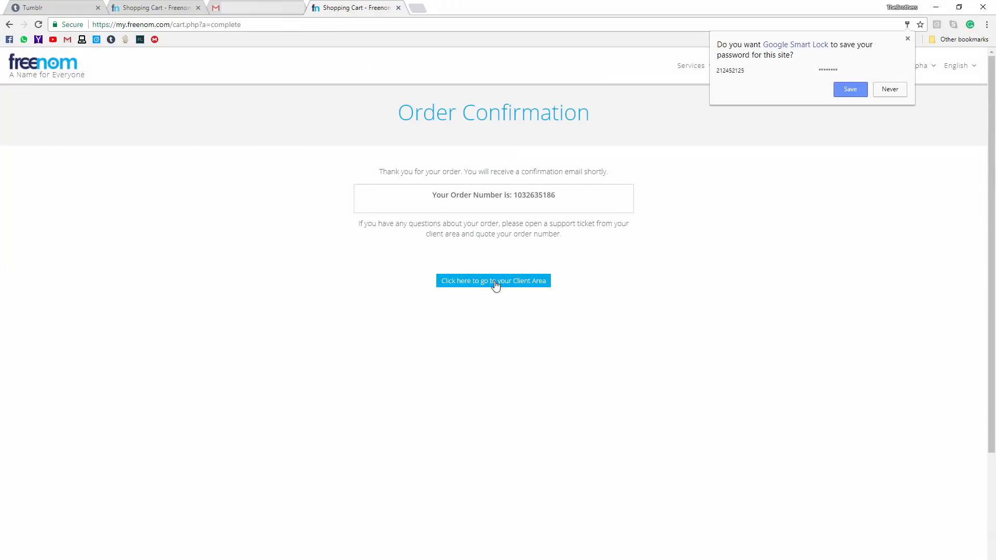
- Go to the Client Area's My Domains list and manage alphaturtlee-tutorials.tk
left_click(493, 281)
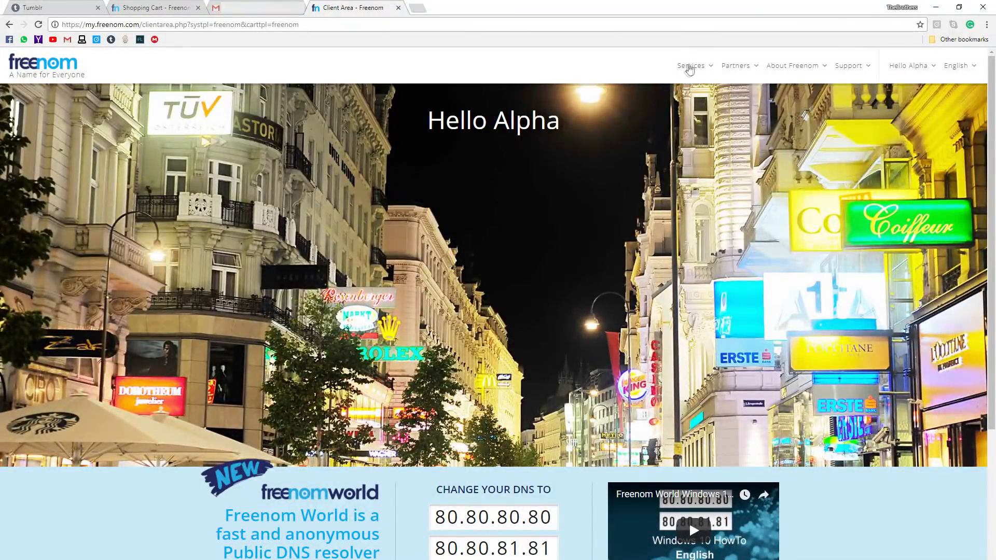
left_click(691, 64)
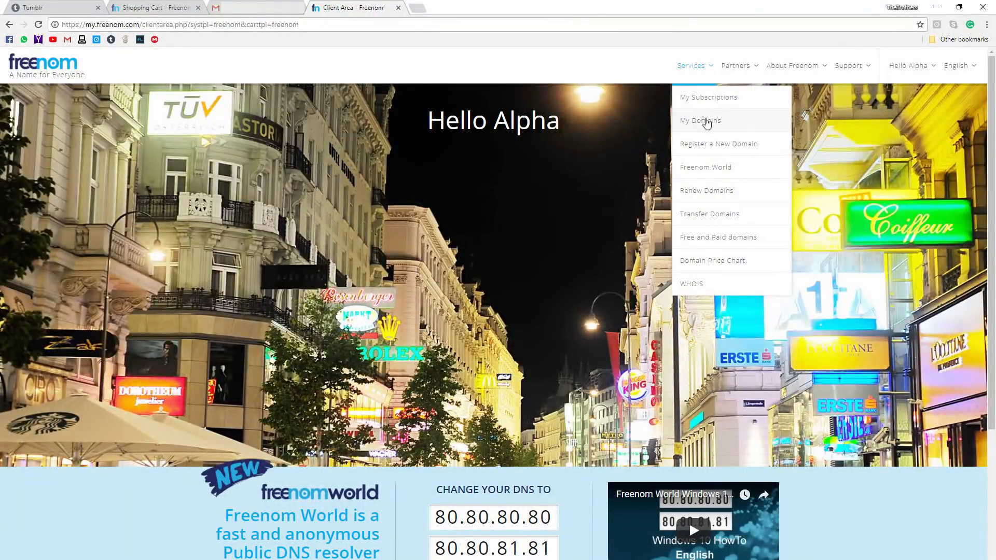
left_click(700, 120)
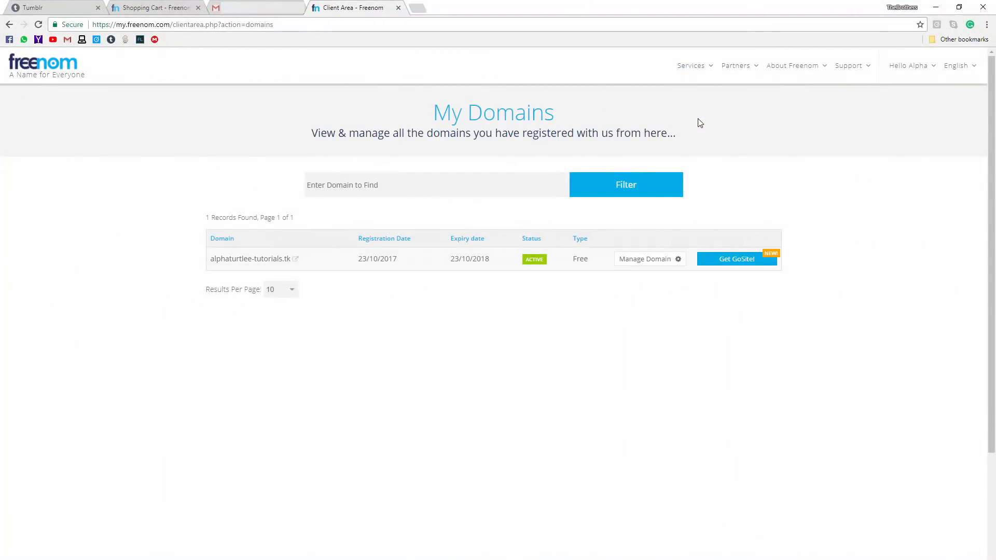
mouse_move(644, 259)
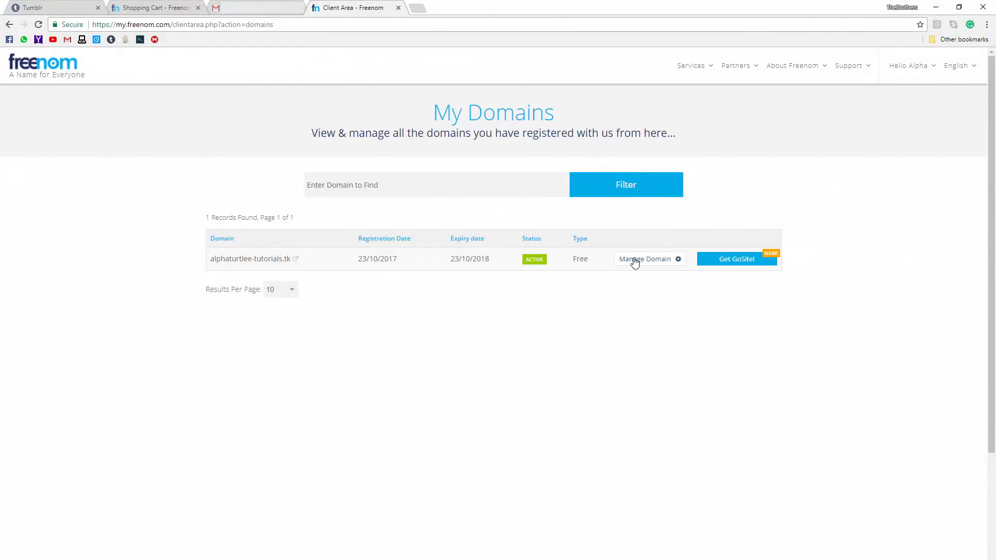
left_click(644, 258)
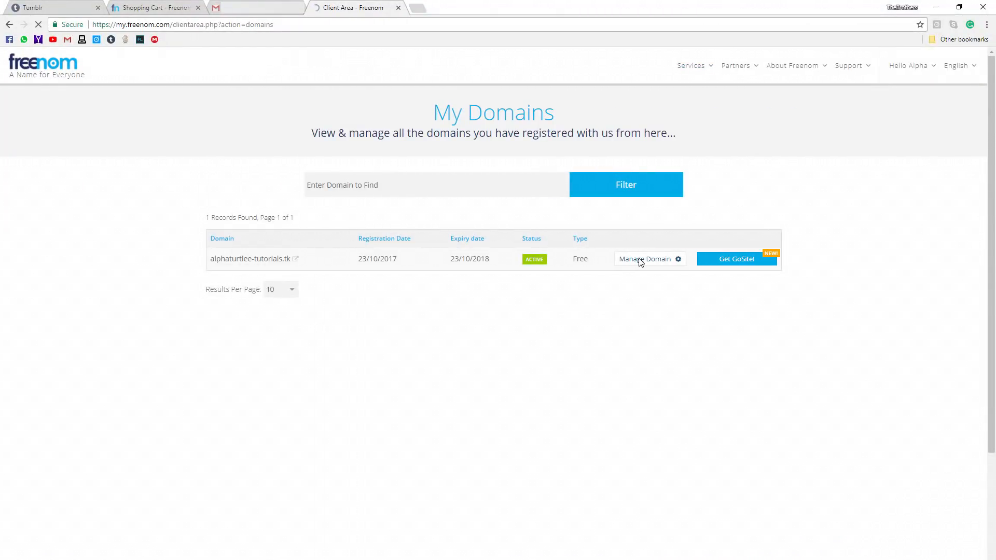
left_click(645, 259)
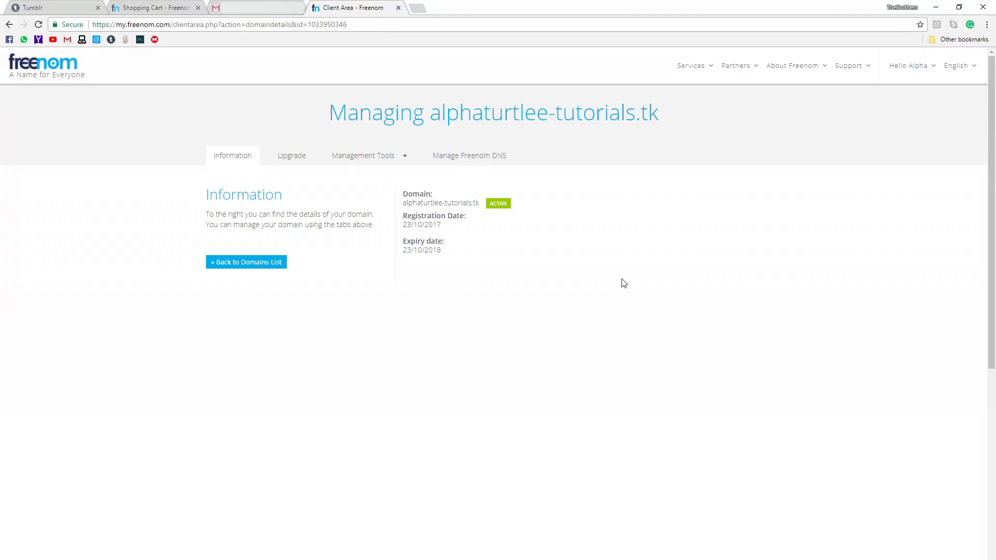
mouse_move(469, 154)
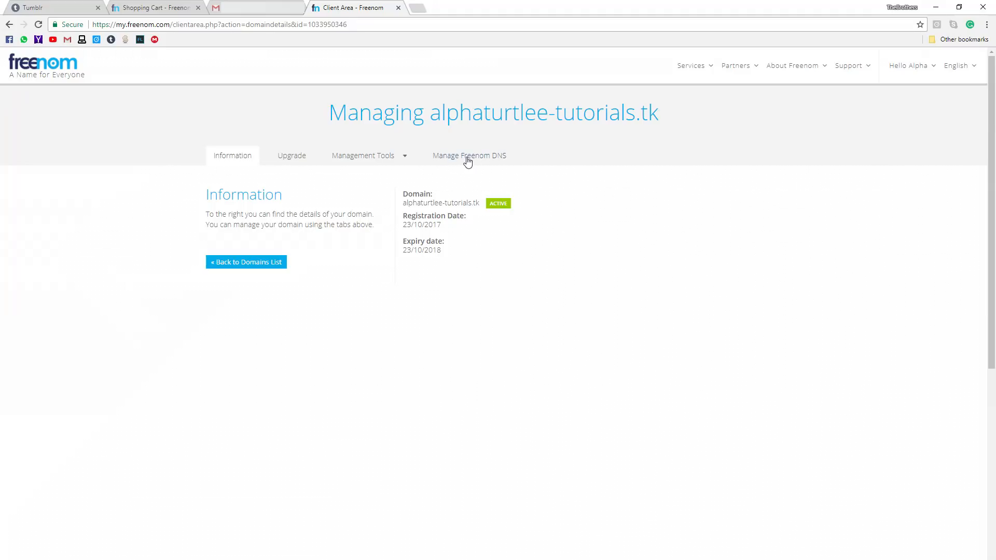
- Log in to reach Manage Freenom DNS for alphaturtlee-tutorials.tk
left_click(470, 156)
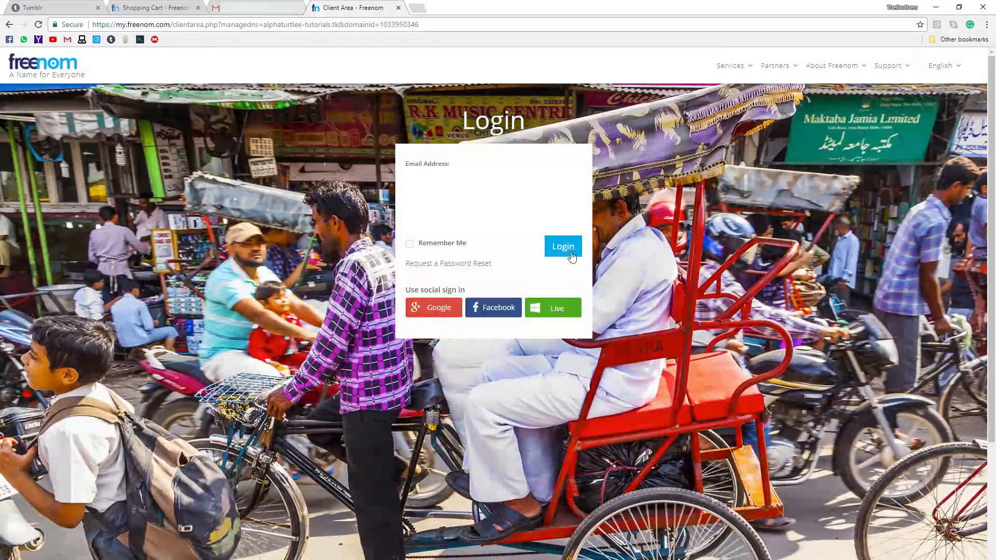
left_click(563, 246)
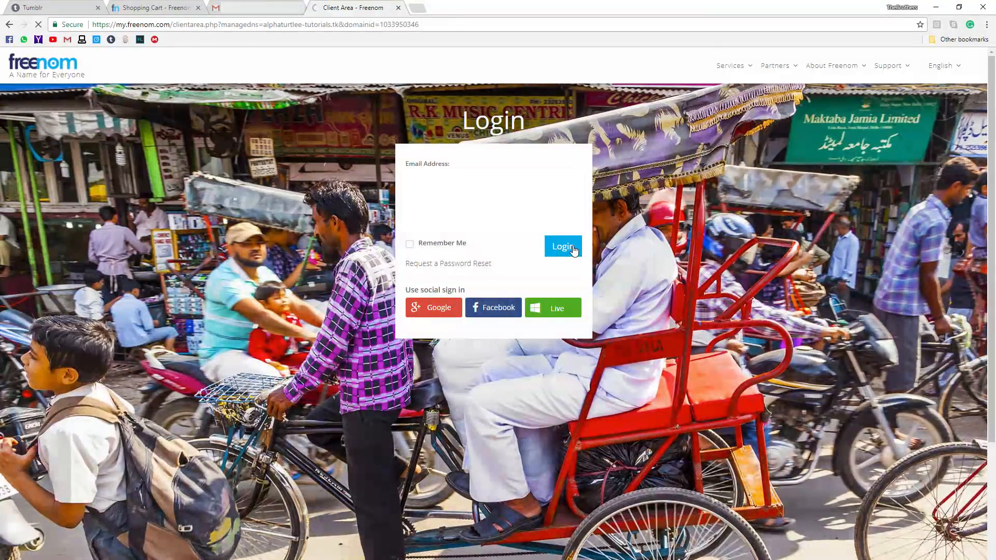
left_click(562, 247)
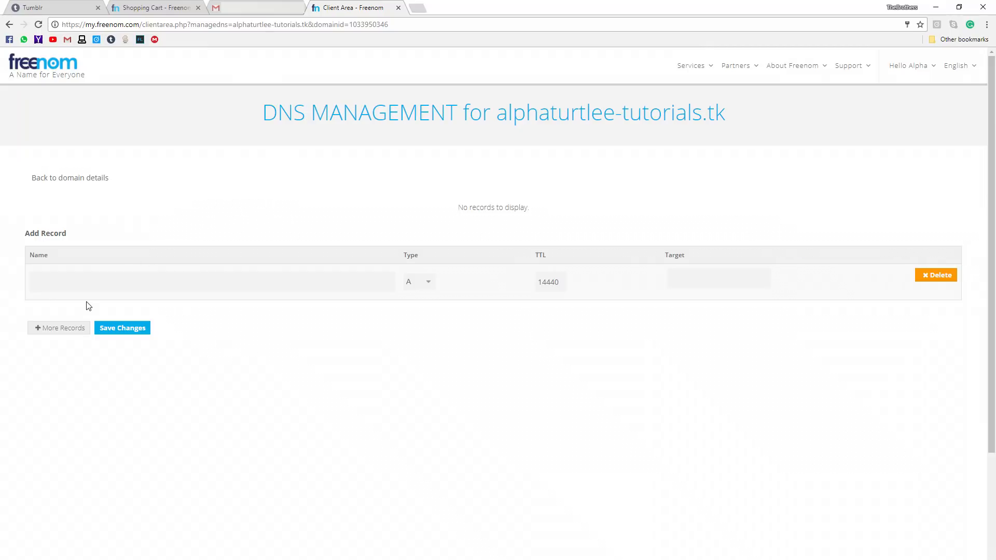
mouse_move(90, 355)
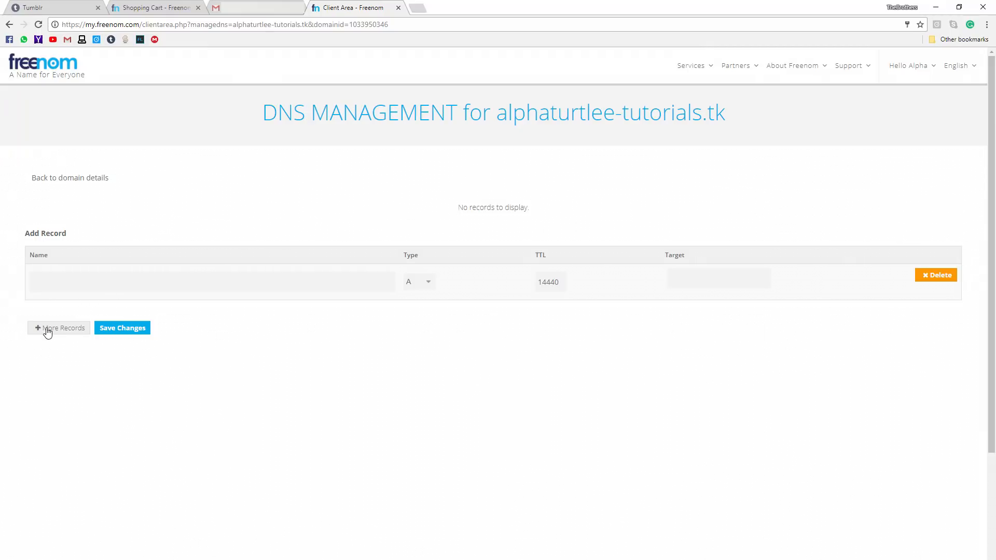
- Add a record row and fill the first as A record alphaturtlee-tutorials.tk → 66.6.44.4
left_click(59, 328)
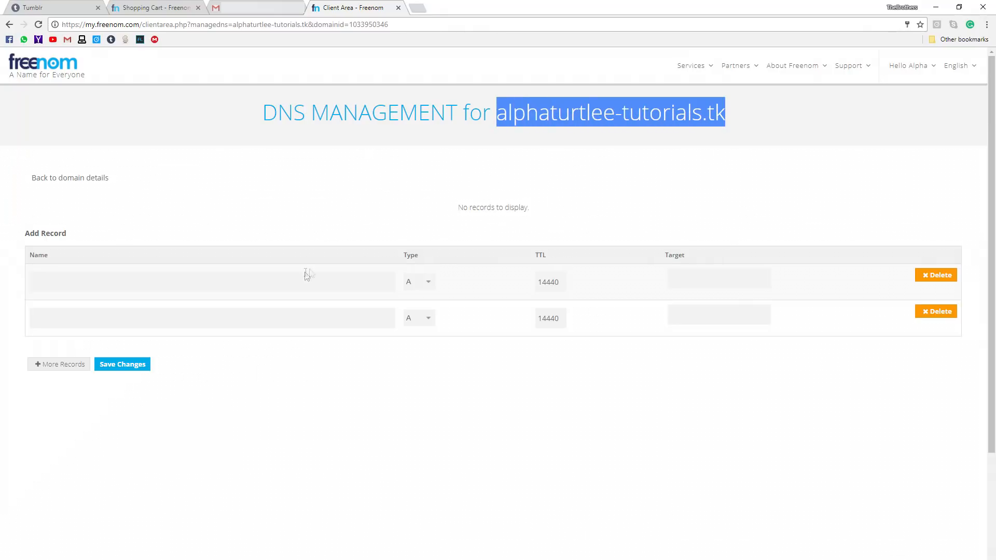
type("alphaturtlee-tutorials.tk")
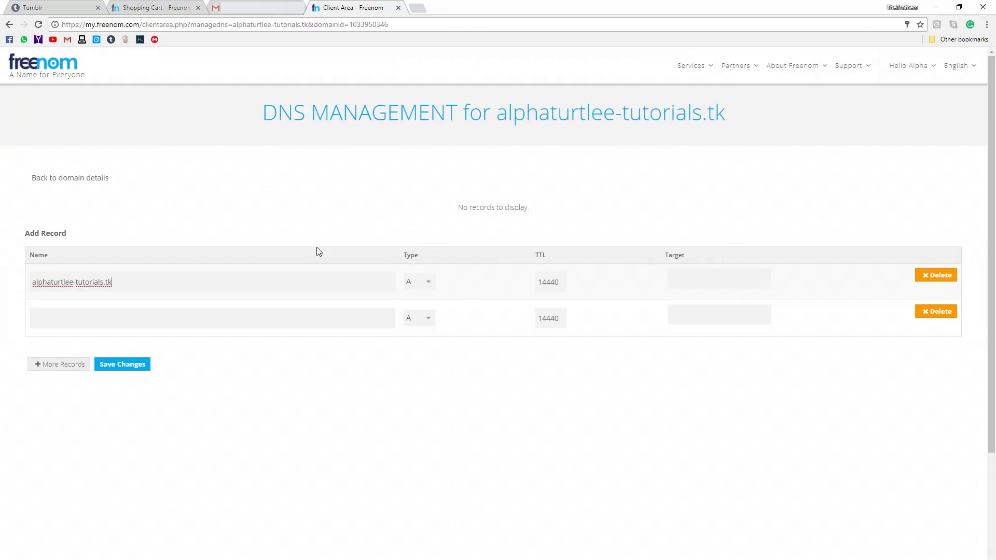
mouse_move(406, 279)
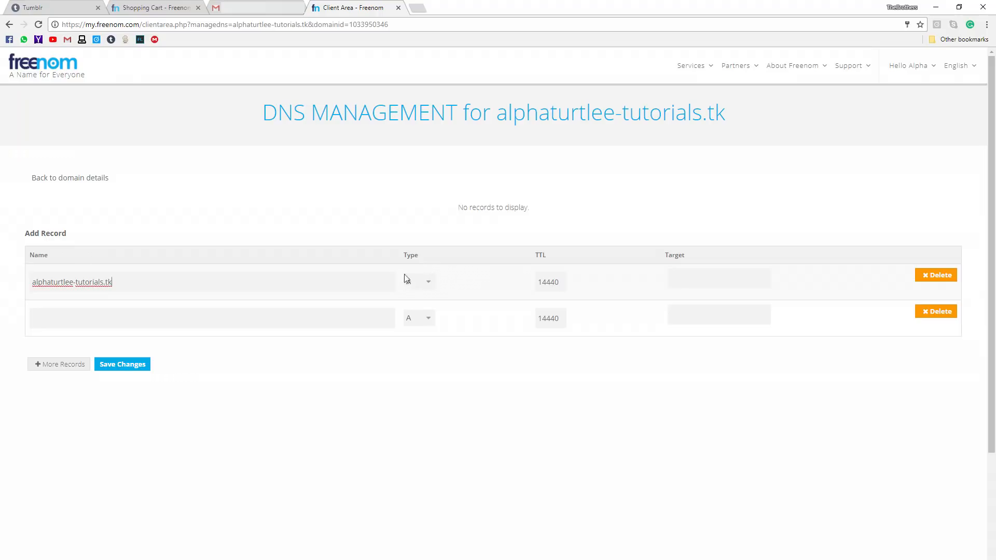
left_click(718, 281)
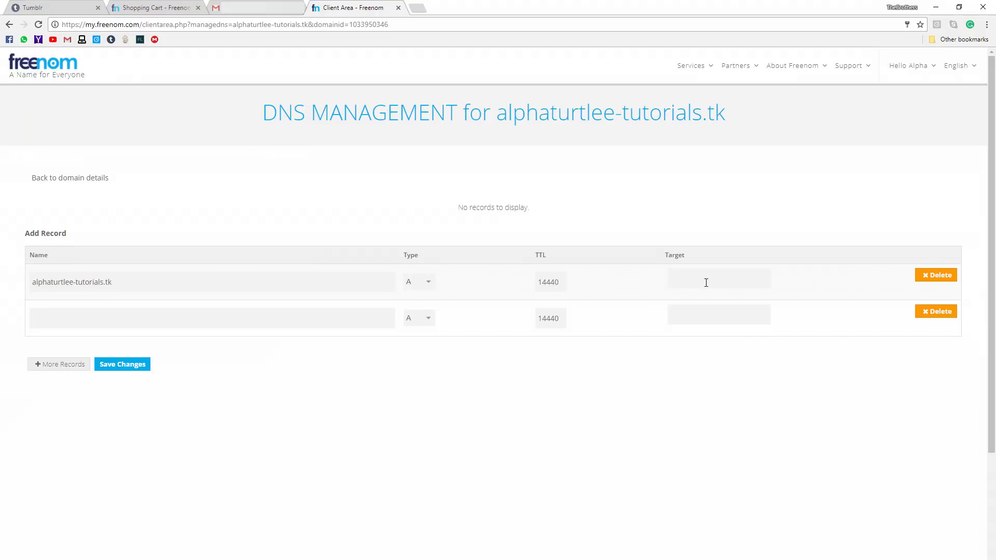
type("66.6.44.4")
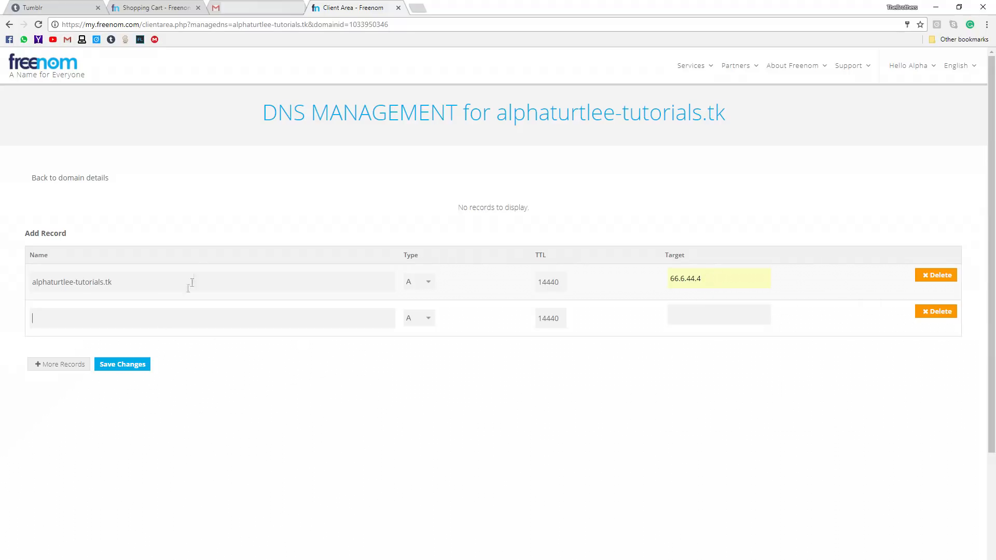
mouse_move(188, 263)
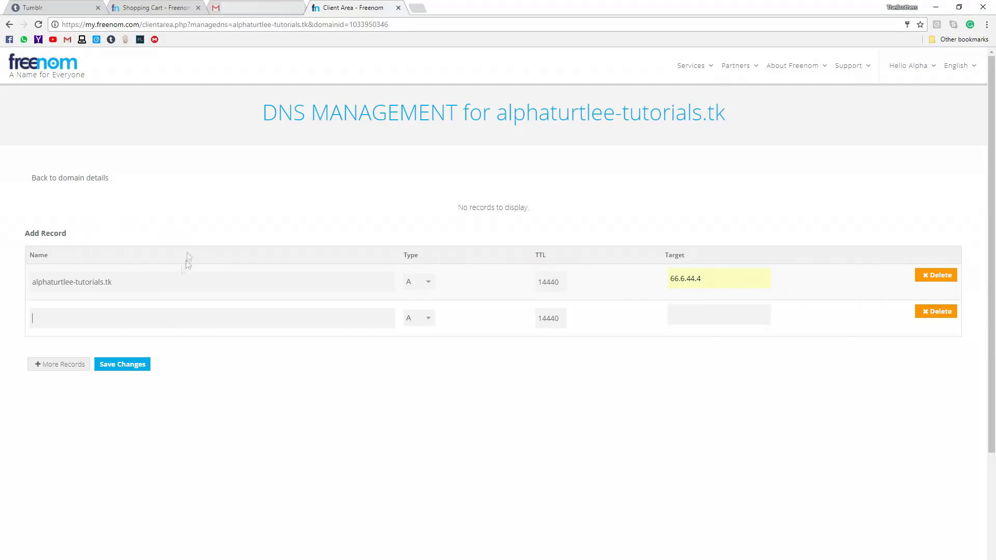
type("www.alphaturtlee-tutorial")
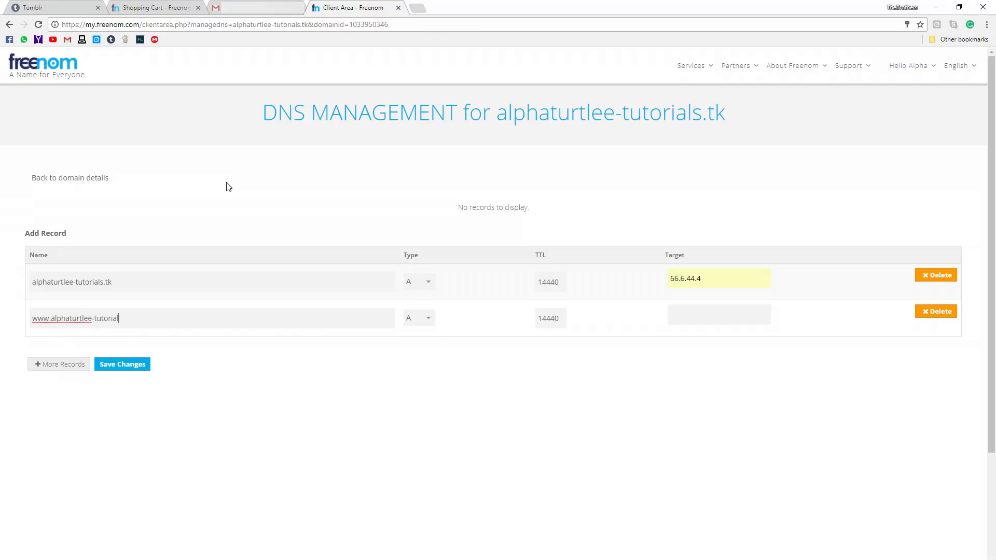
type("s.tk")
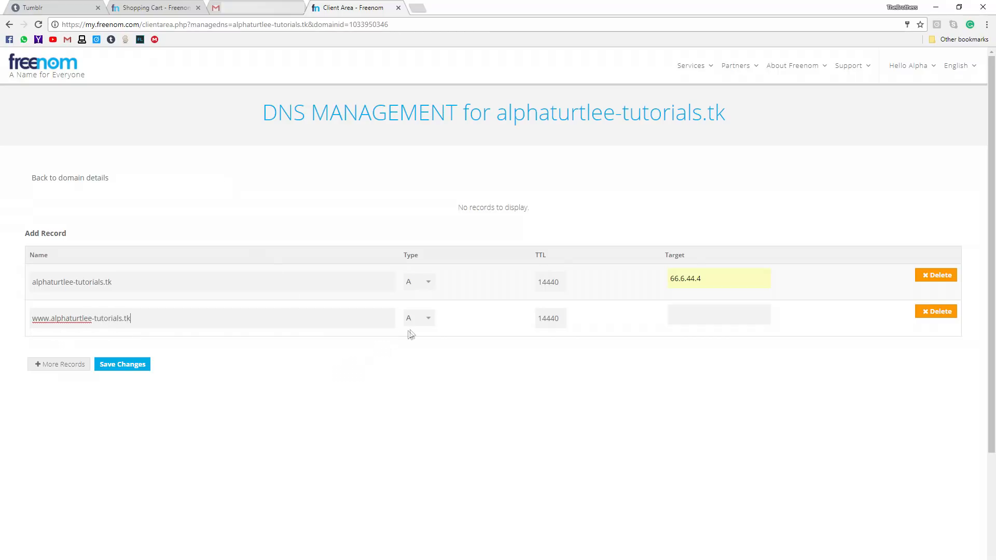
left_click(418, 317)
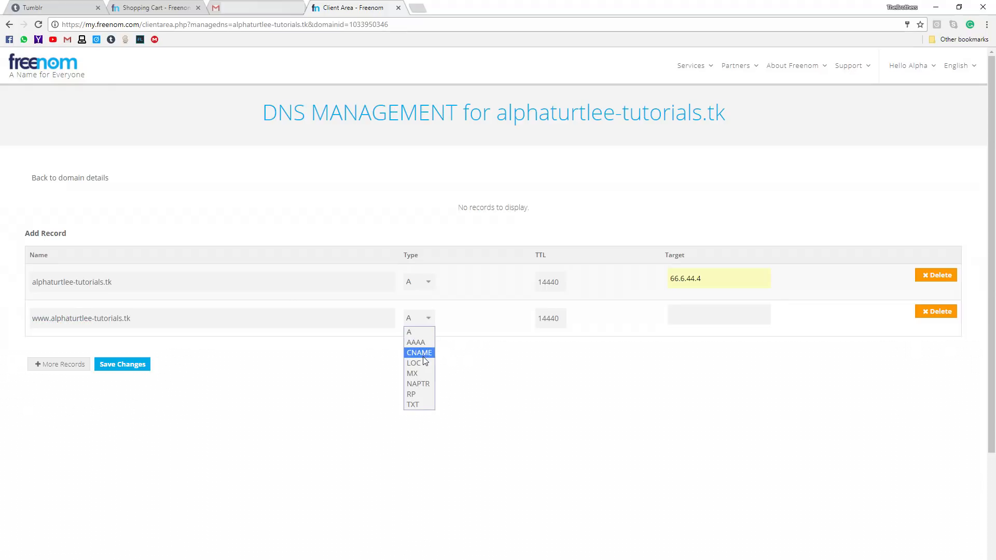
left_click(418, 353)
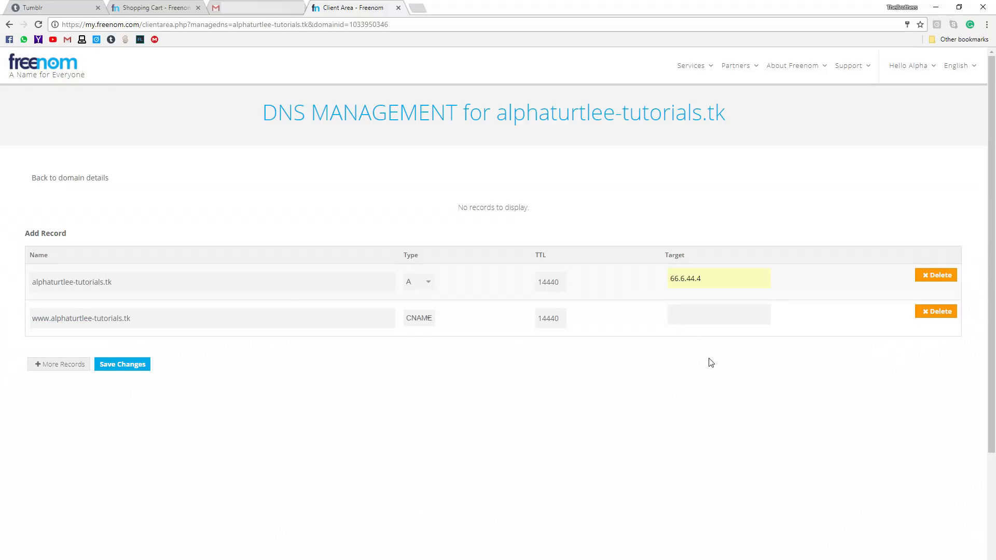
type("domains.tumblr")
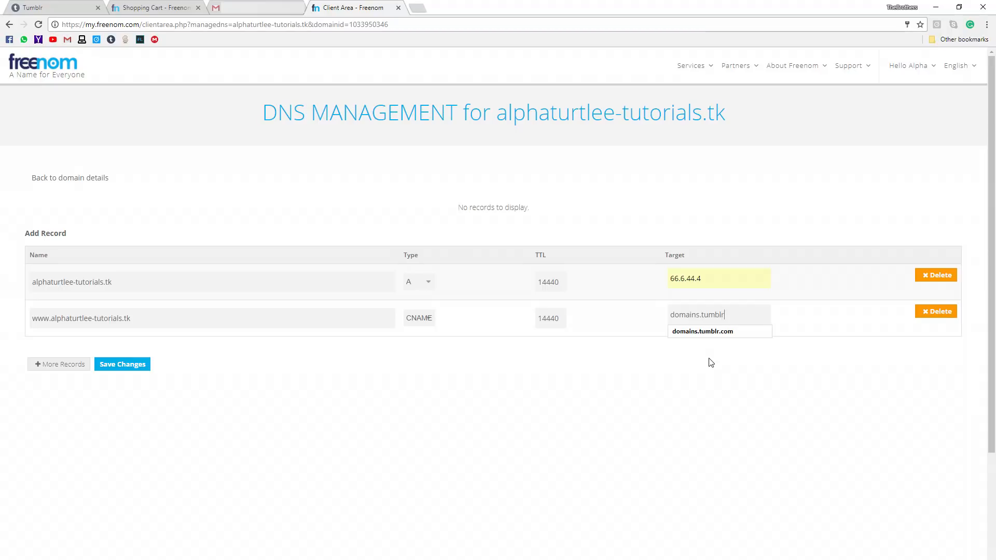
type(".com")
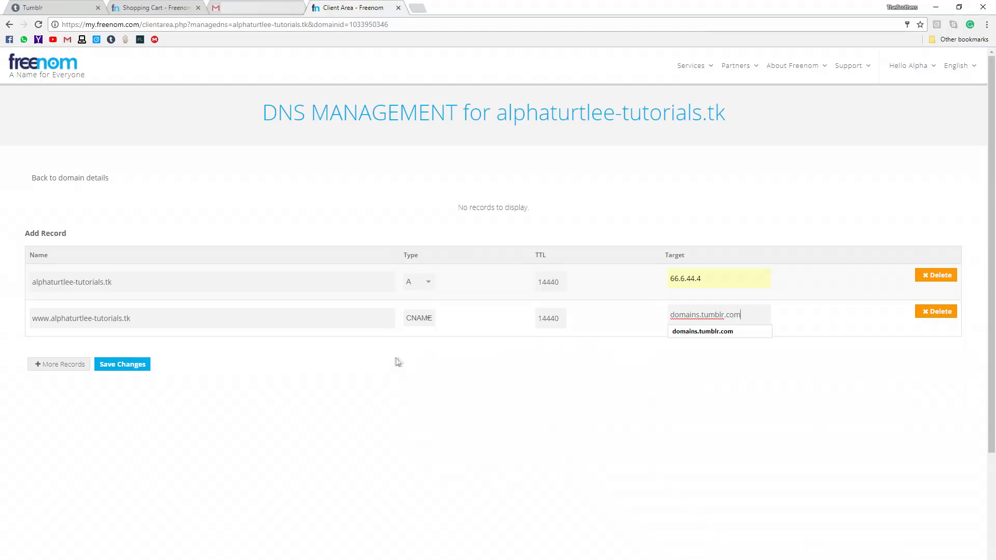
left_click(122, 364)
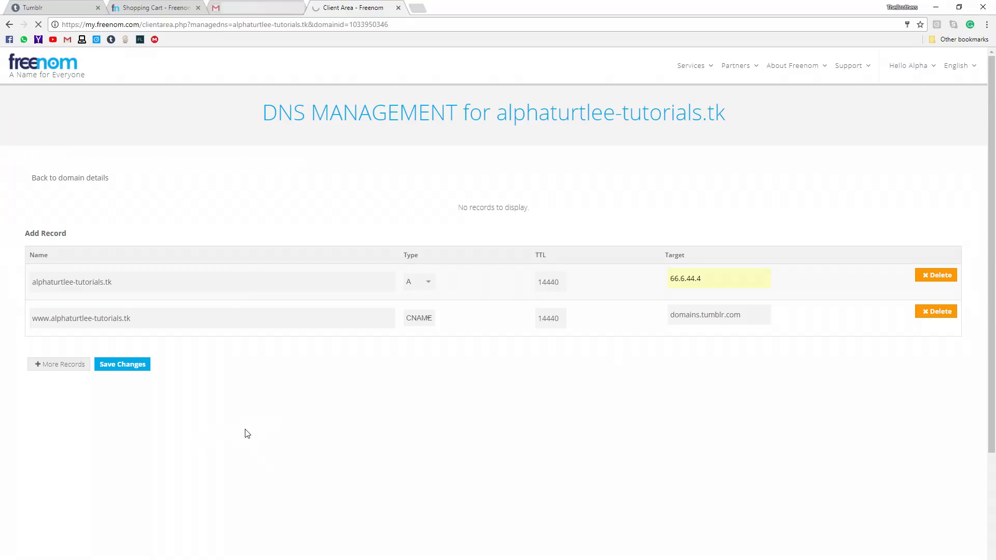
mouse_move(244, 424)
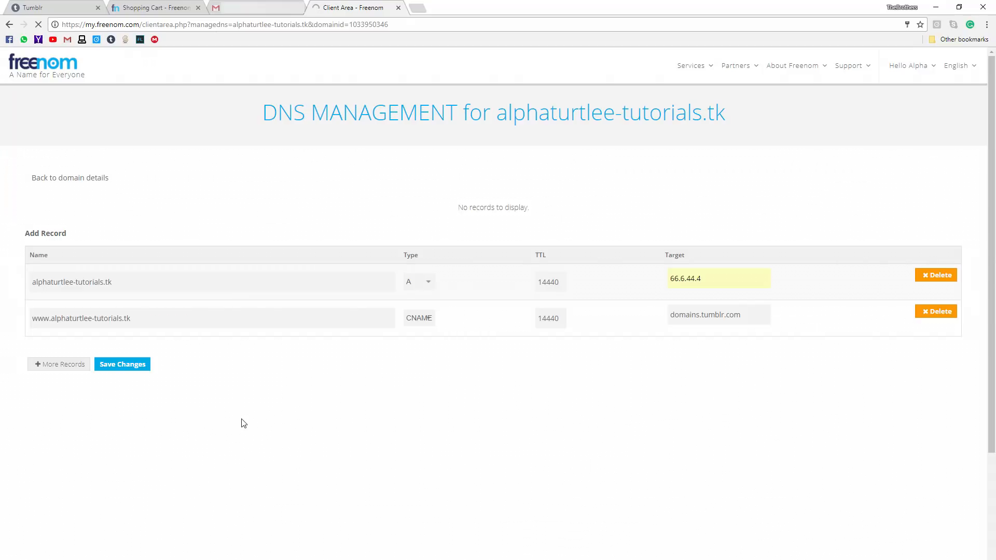
left_click(123, 364)
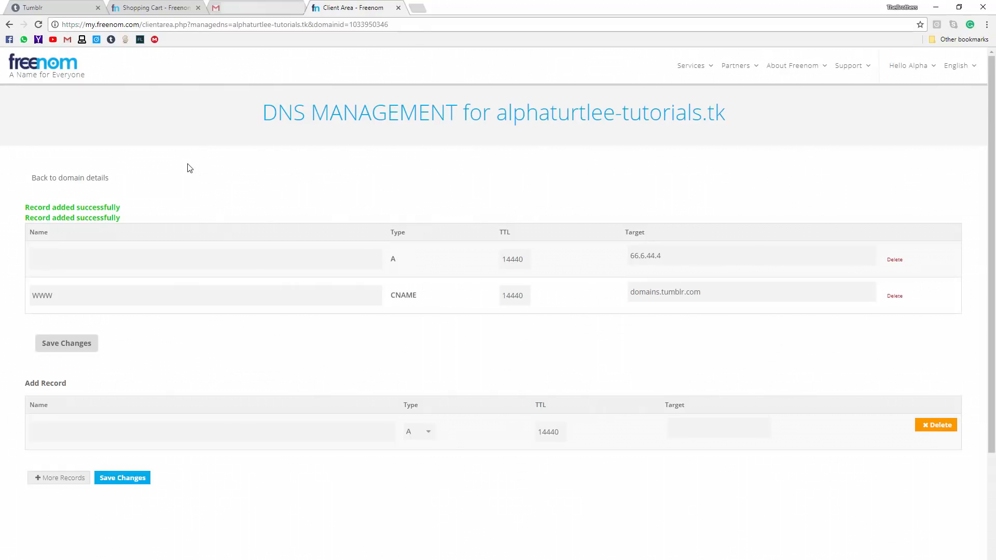
mouse_move(121, 94)
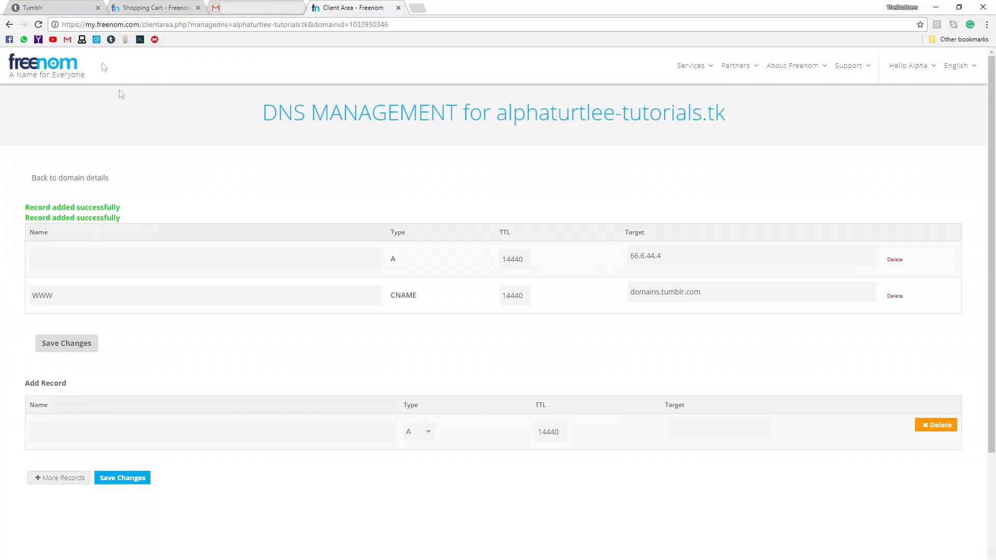
- From the Tumblr account menu, edit the alphaturtle-tutorials blog's username and enable Use a custom domain
left_click(51, 7)
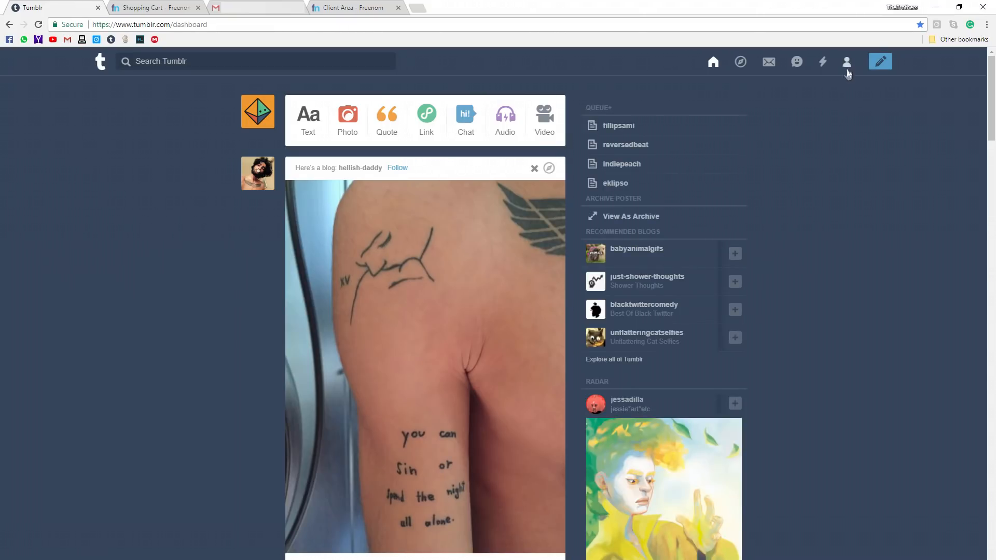
left_click(847, 61)
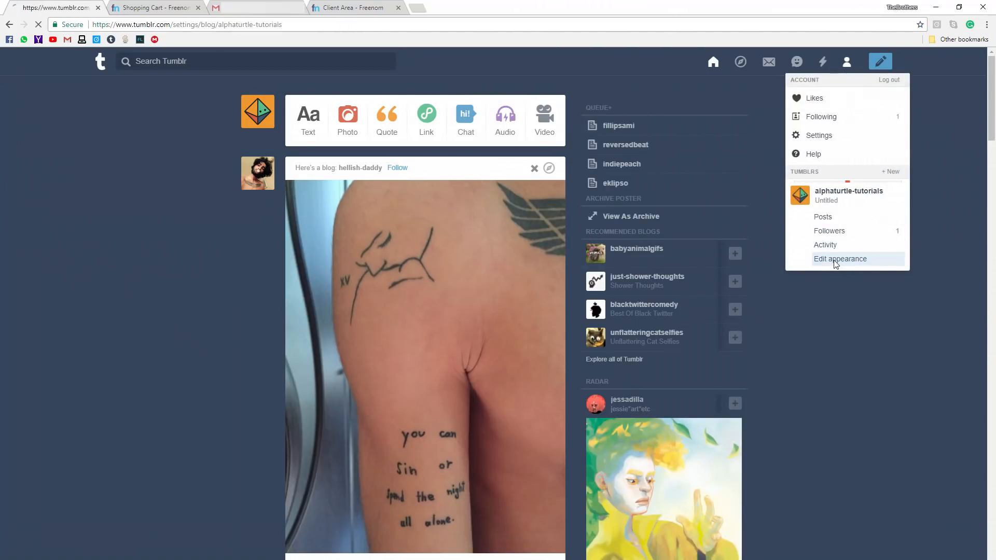
left_click(839, 258)
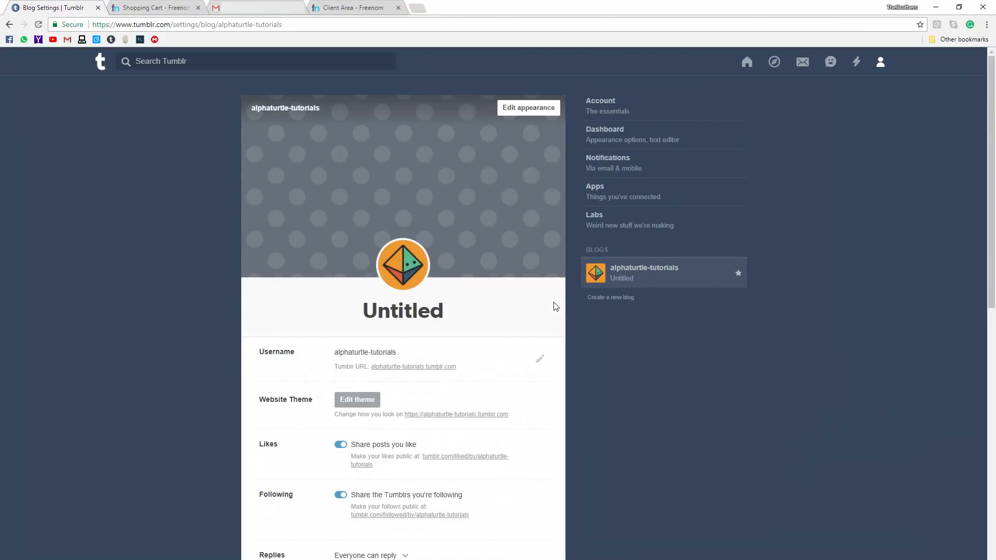
mouse_move(539, 361)
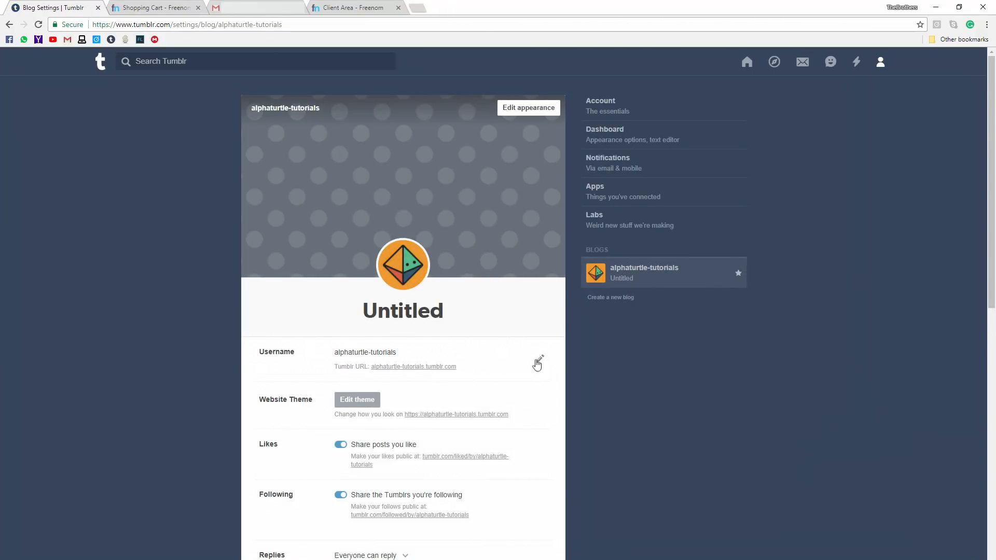
left_click(537, 363)
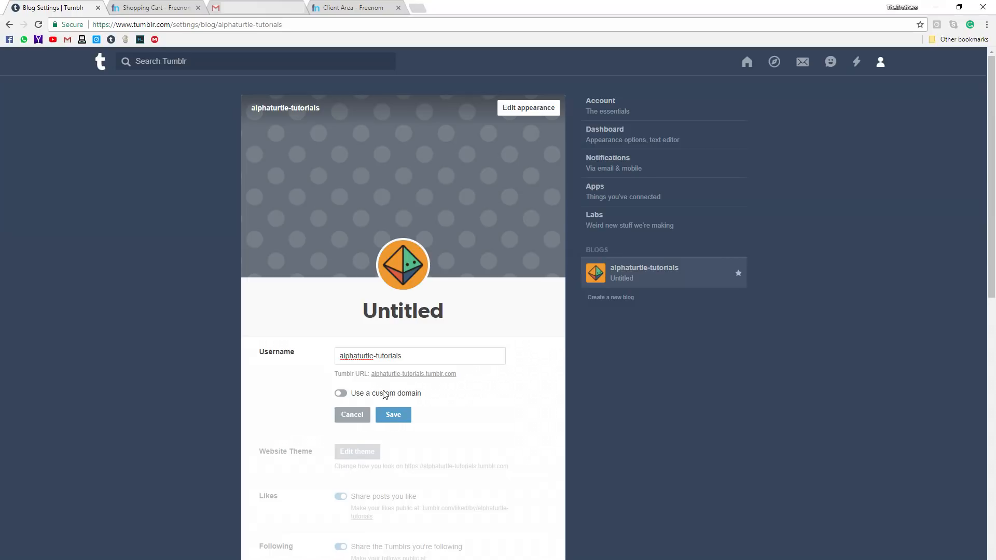
left_click(340, 393)
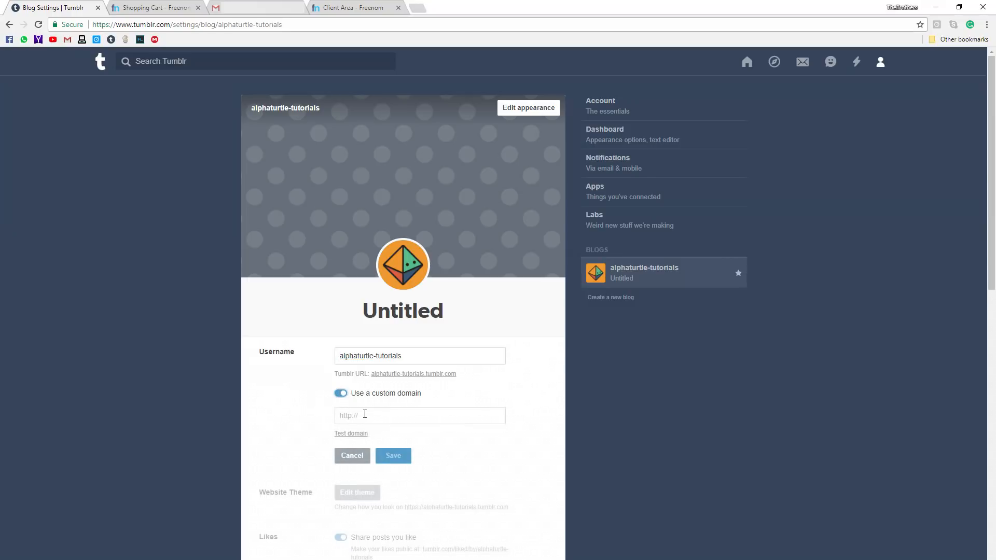
- Enter alphaturtlee-tutorials.tk as the Tumblr blog's custom domain and test that it is set up correctly
left_click(356, 7)
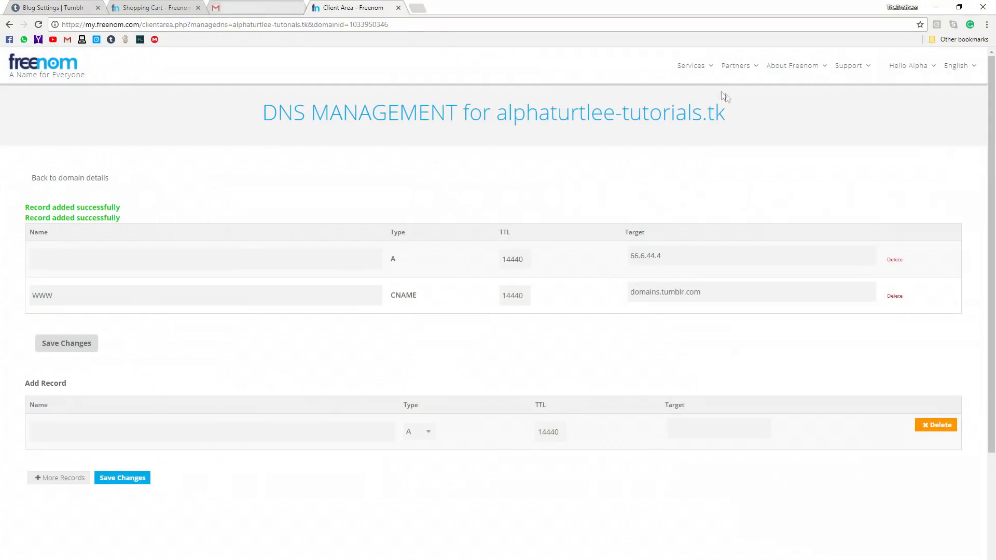
left_click(53, 7)
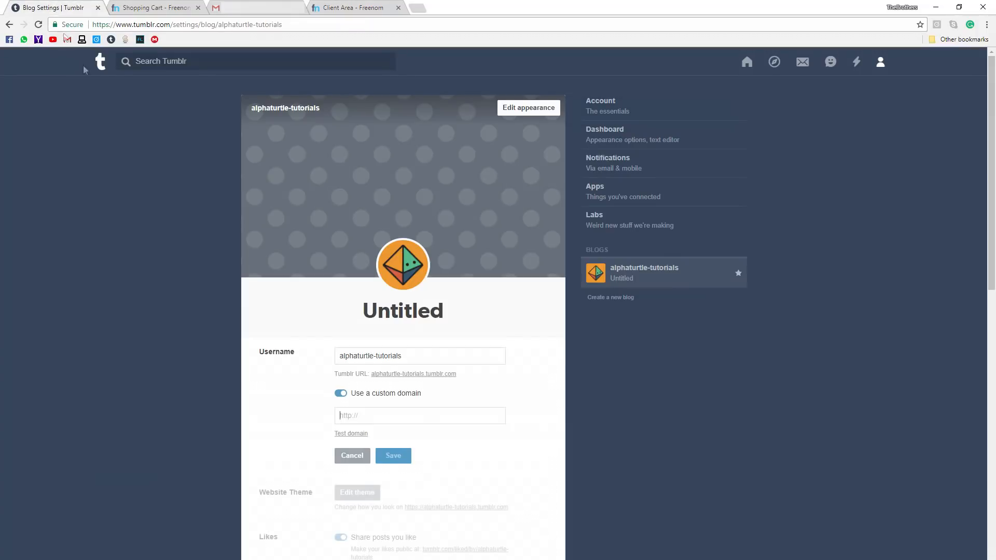
type("alphaturtlee-tutorials.tk")
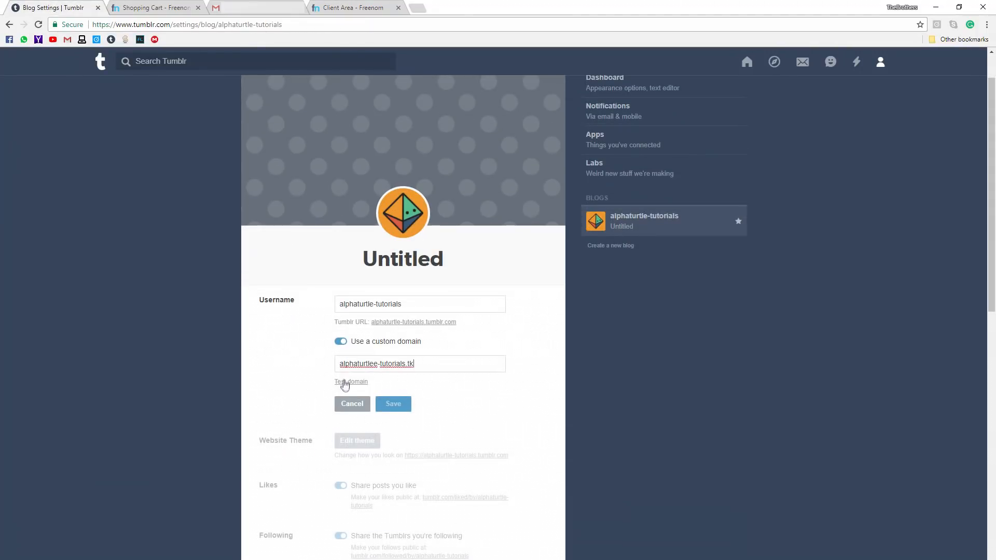
left_click(351, 382)
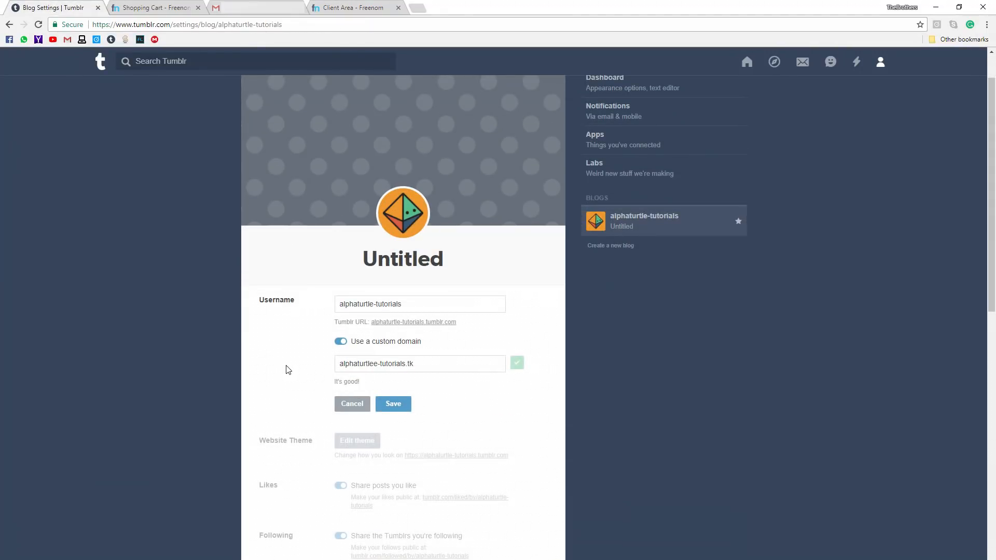
mouse_move(423, 376)
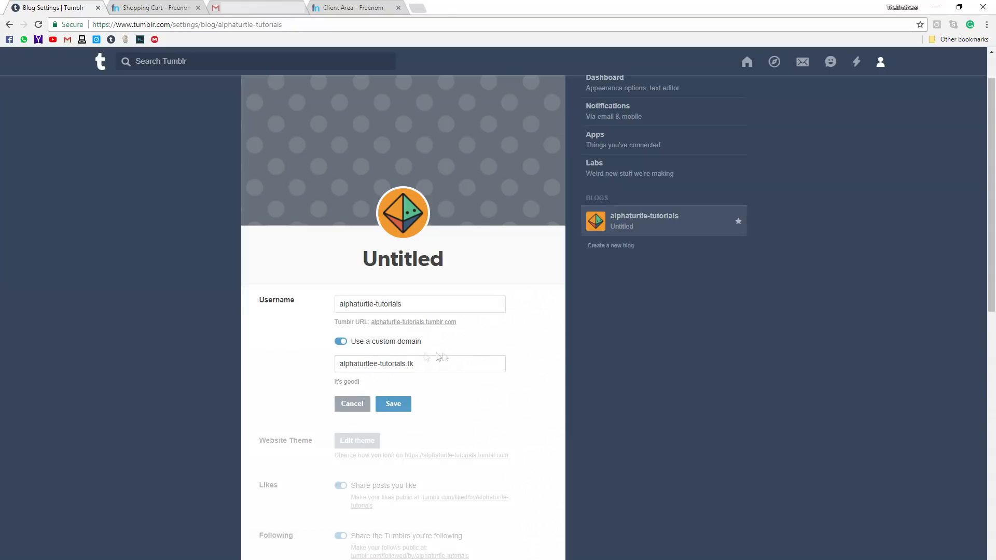
mouse_move(495, 383)
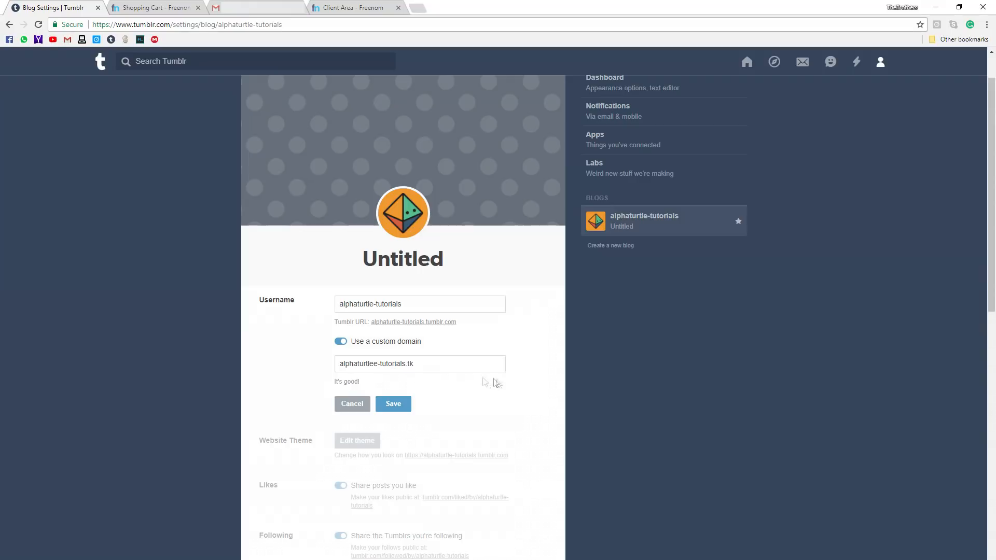
- Save the verified custom domain so the blog address uses alphaturtlee-tutorials.tk
left_click(392, 404)
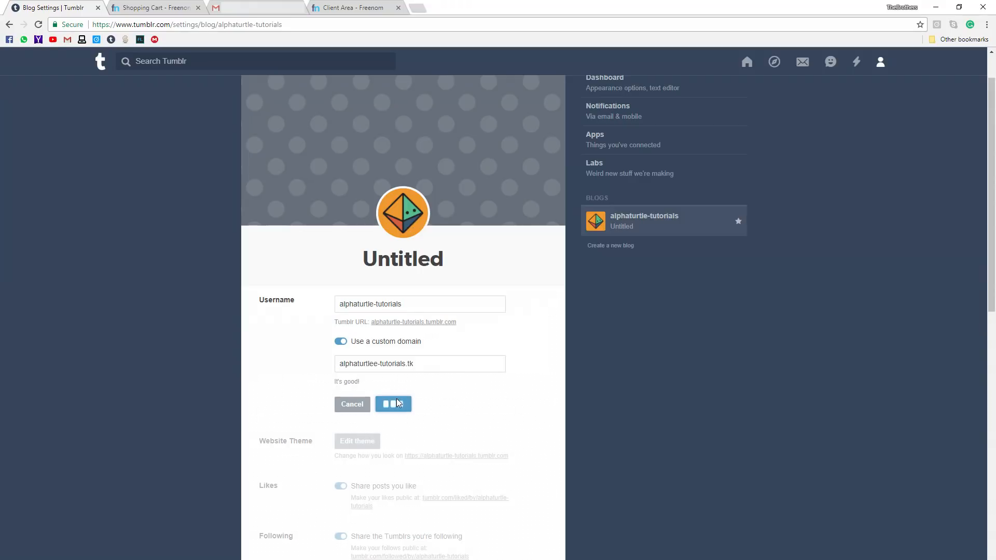
left_click(392, 404)
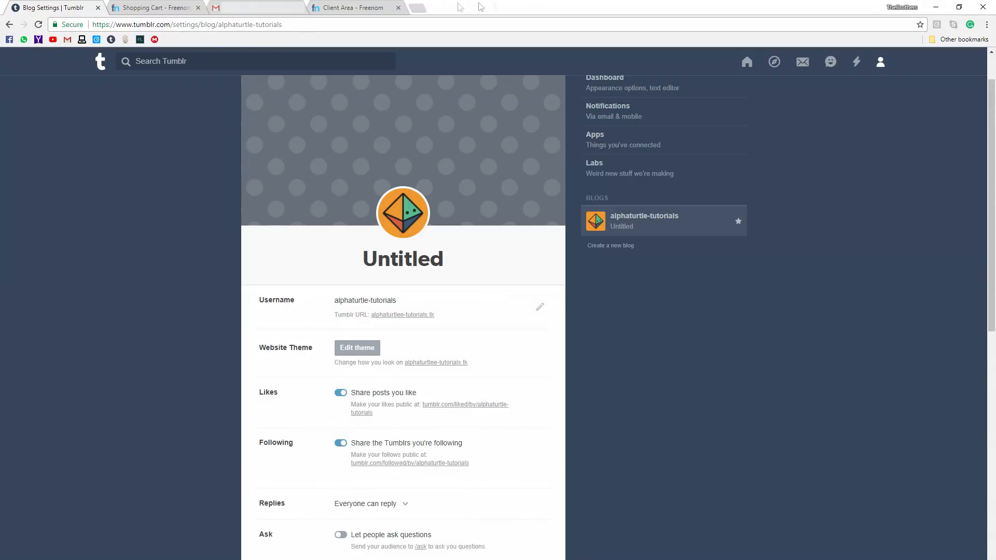